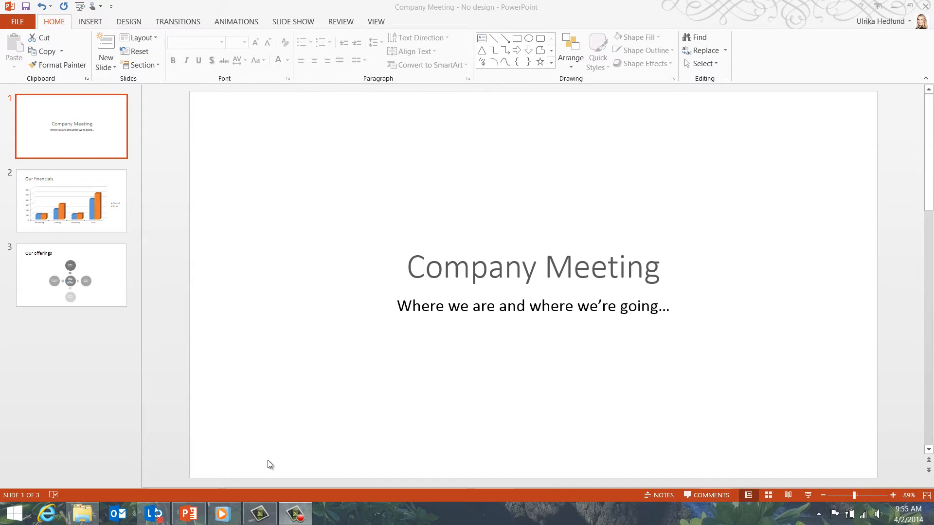
mouse_move(365, 188)
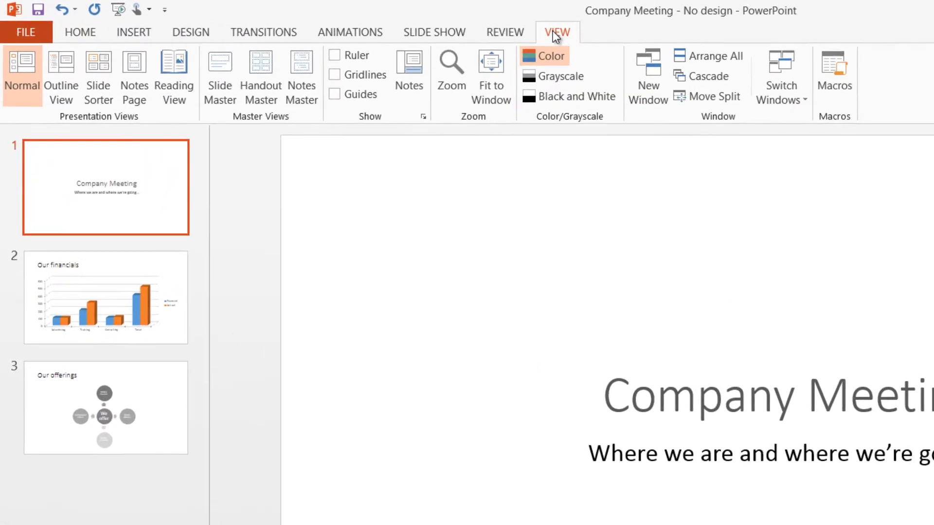
Step: Show the View ribbon options, including the Slide Master view
left_click(220, 71)
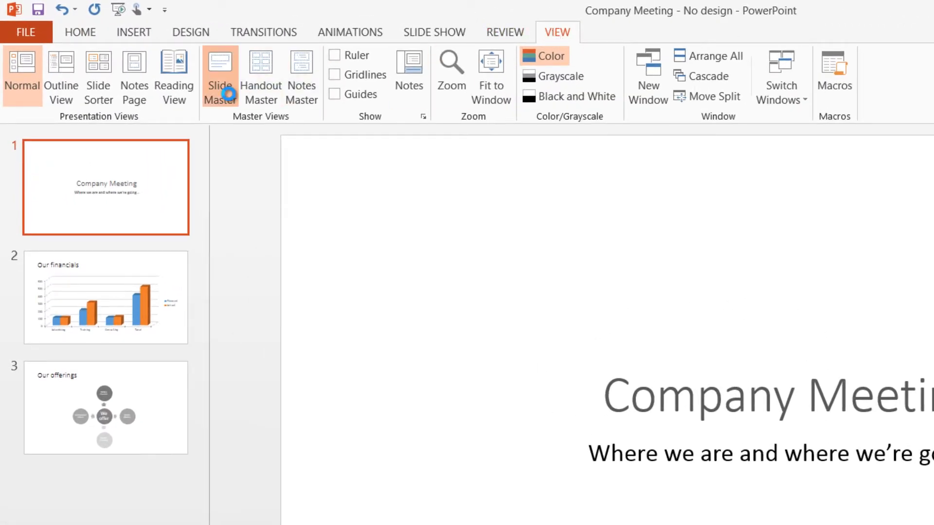
Step: Open the Slide Master and bring up the Insert Picture dialog with the logo files
left_click(220, 72)
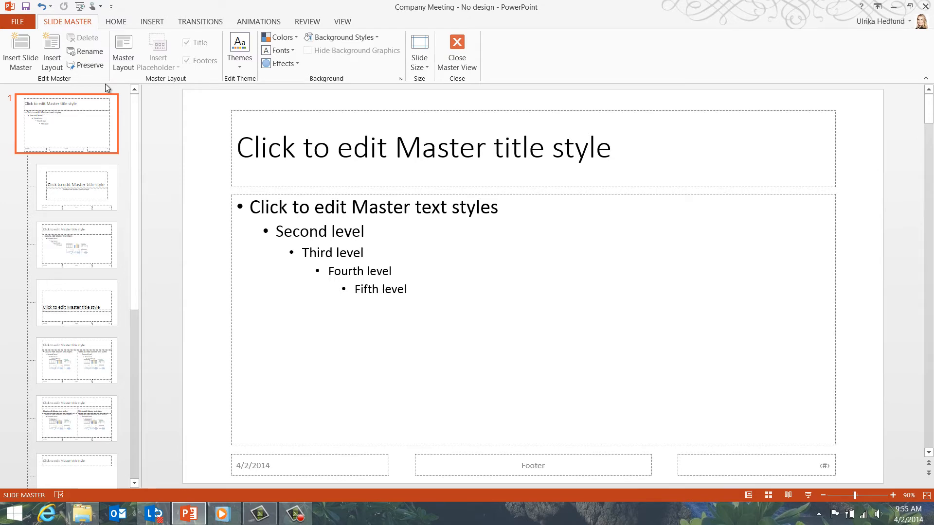
left_click(151, 22)
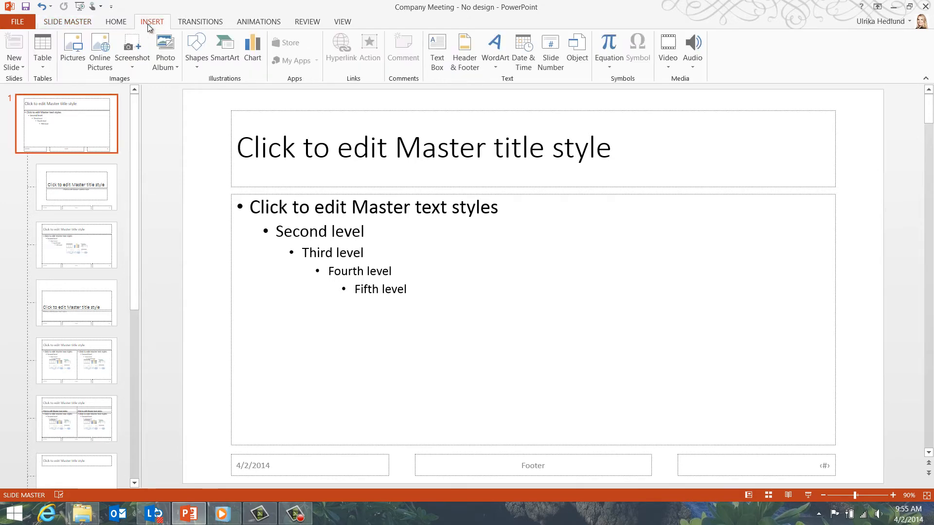
left_click(71, 51)
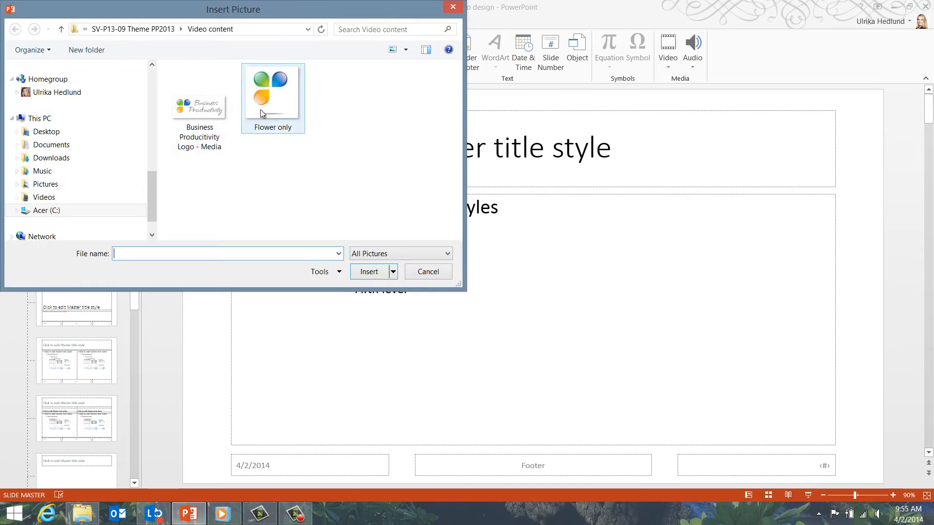
Step: Insert 'Flower only' into the master's top-right corner, then close Master View
left_click(369, 271)
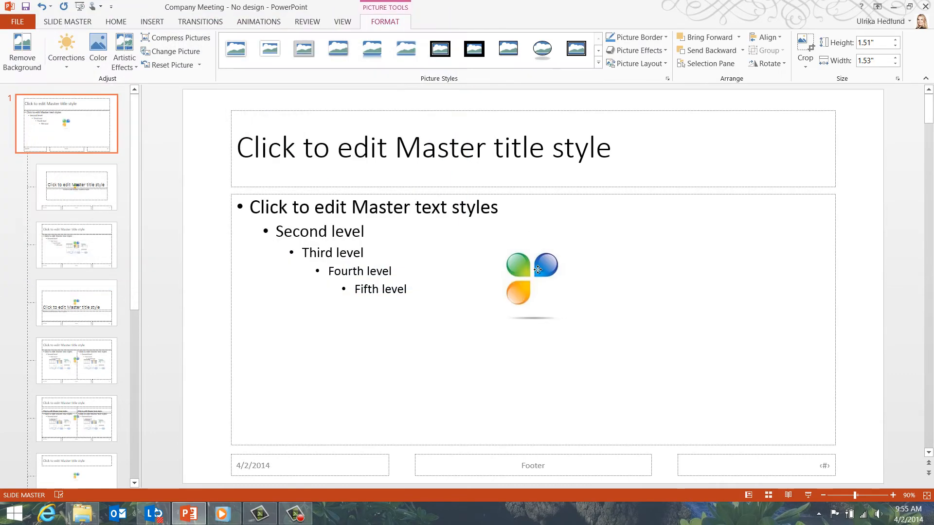
left_click_drag(533, 274, 832, 131)
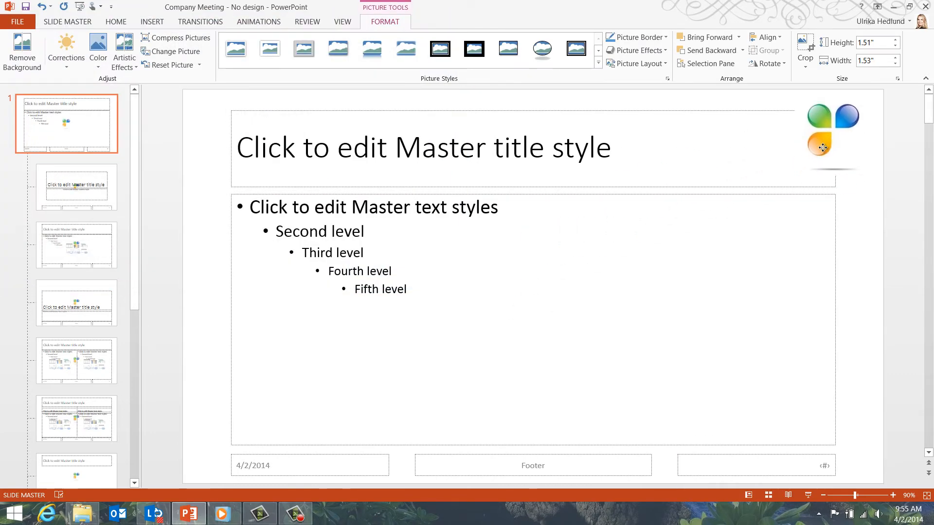
left_click(821, 148)
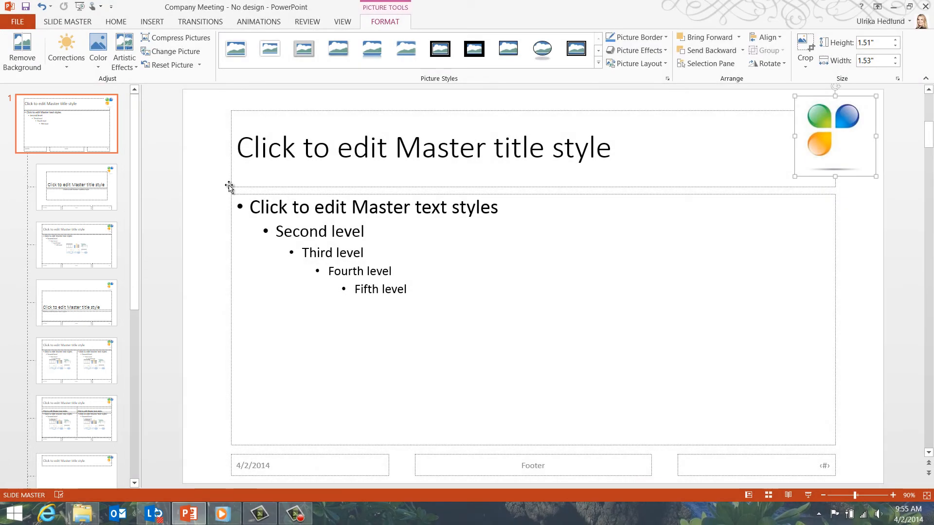
left_click(67, 22)
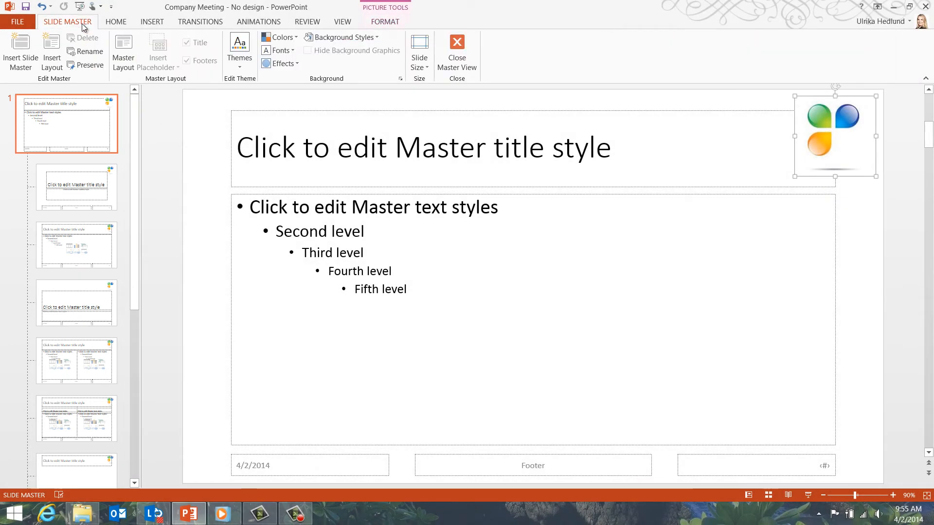
left_click(457, 47)
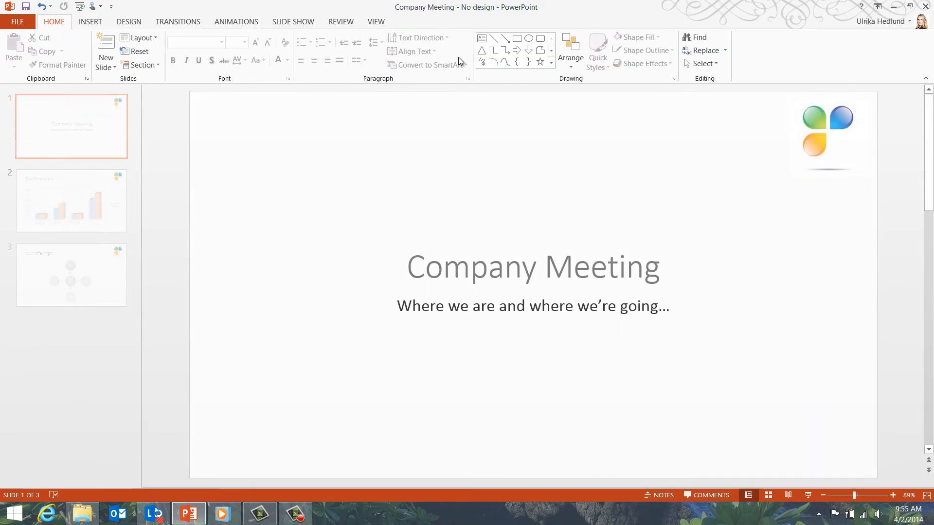